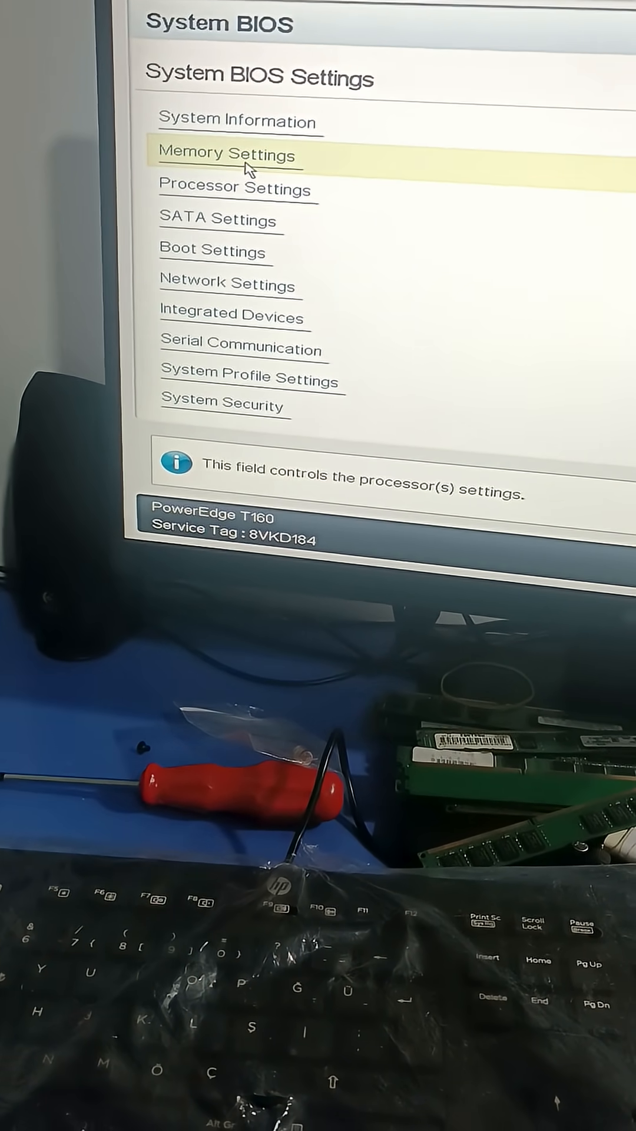
Open Memory Settings to view the 32 GB ECC DDR5 memory at 4400 MT/s
left_click(227, 155)
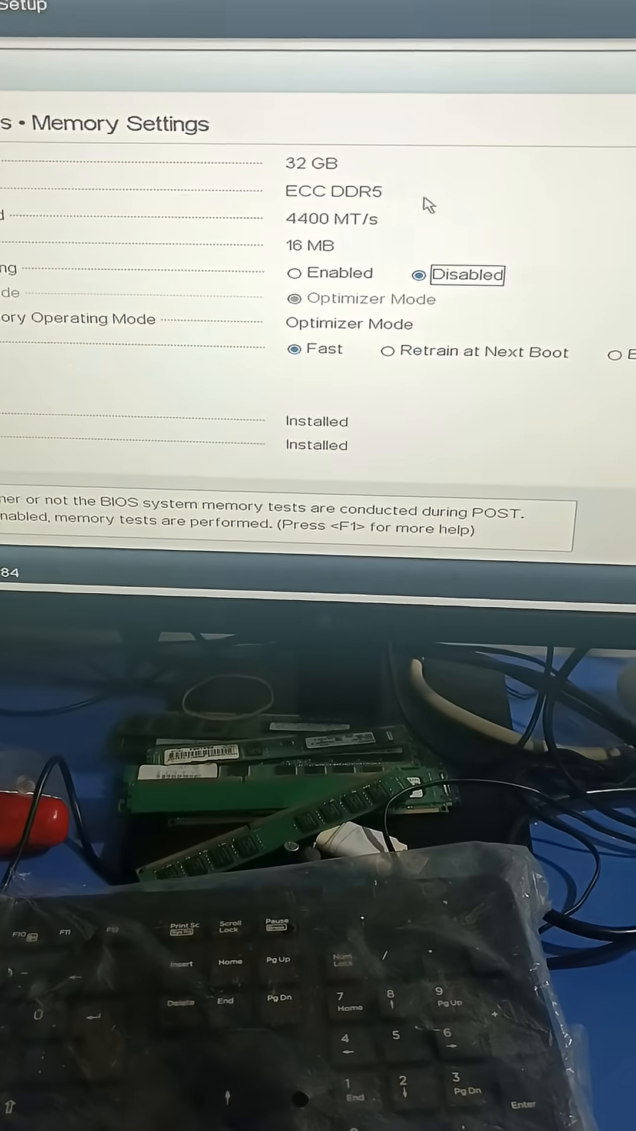